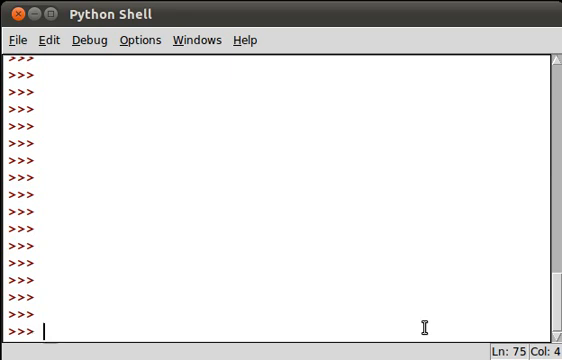
Create the empty list l, display it as [], and append 5 to get [5].
text(1)
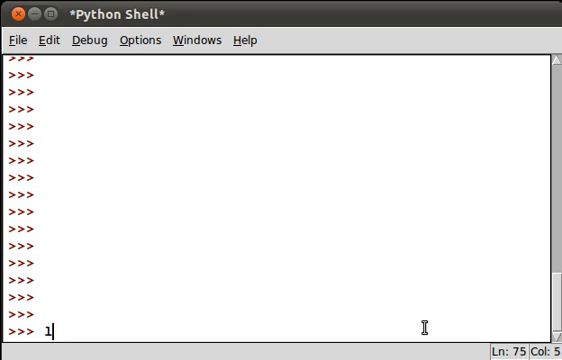
text(= [)
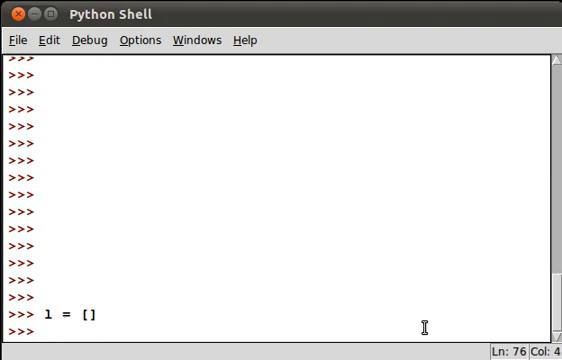
key(Return)
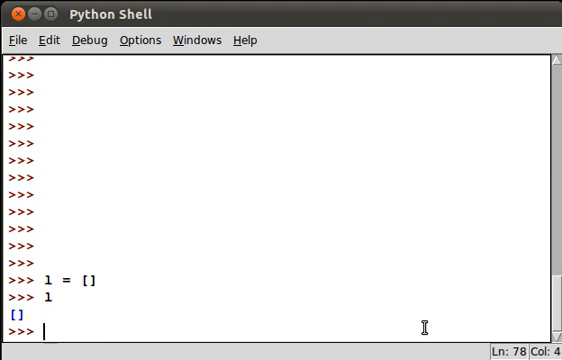
text(l.appen)
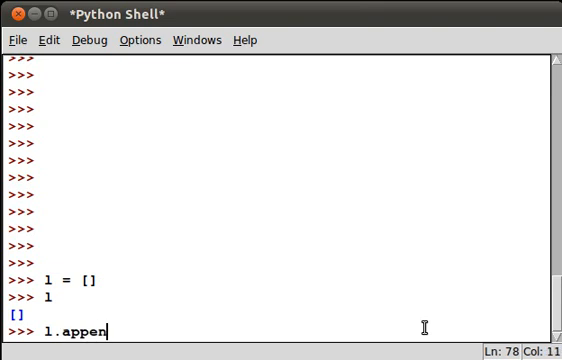
text(d(5)
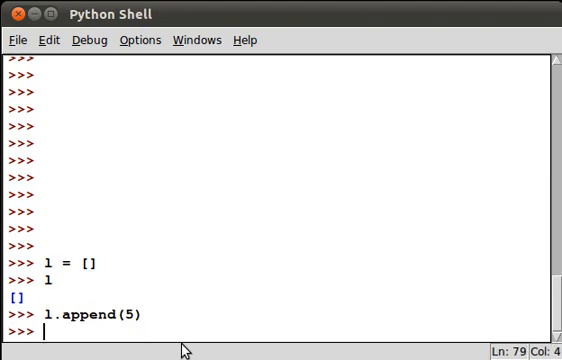
text(l =)
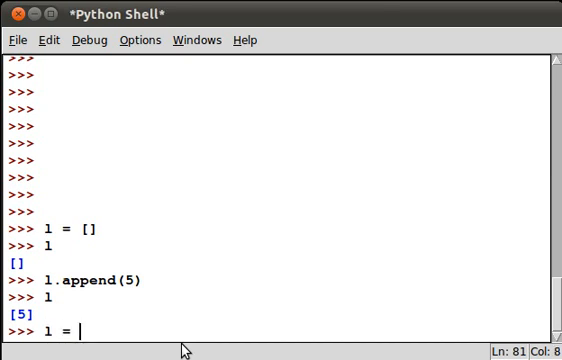
Reassign l to itself, then concatenate [1] and [1,2,3], giving [5, 1, 1, 2, 3].
text(1)
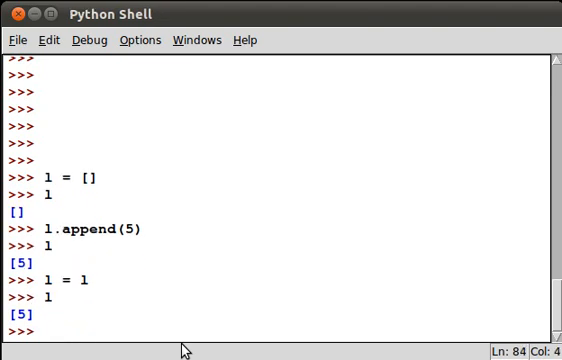
text(l = l +)
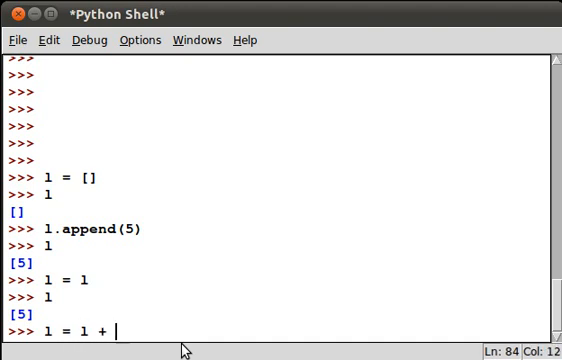
text([1)
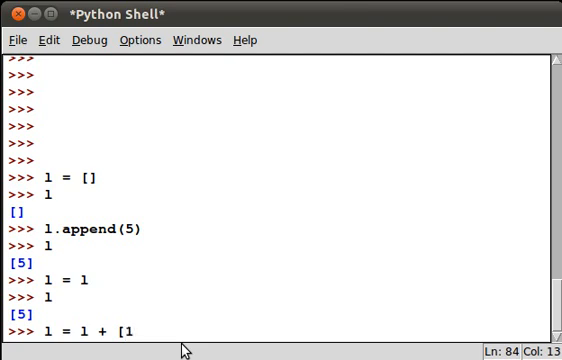
key(Return)
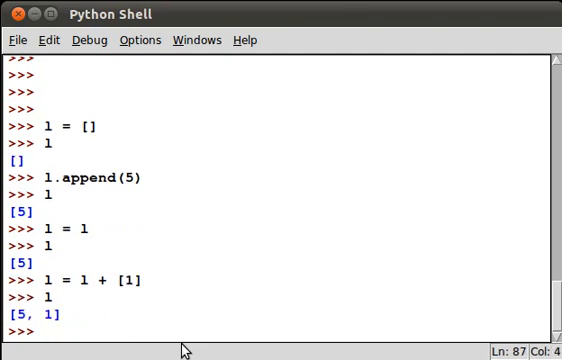
text(1)
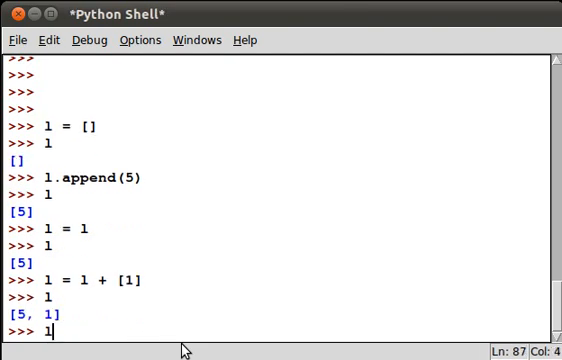
text(= 1+)
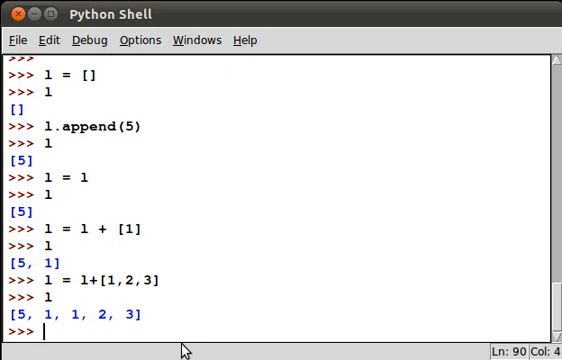
Add range(0, 10) to l, evaluate range(0,10), then reassign l to range(0,10).
text(l -)
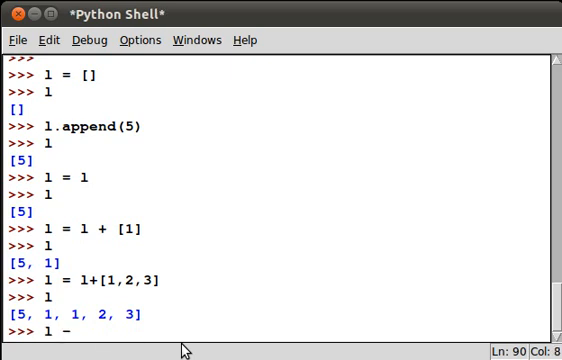
text(= 1)
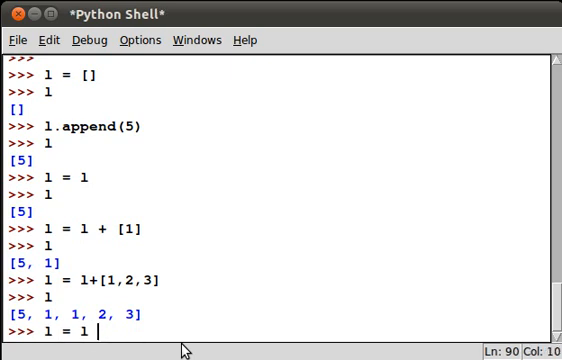
text(+ range)
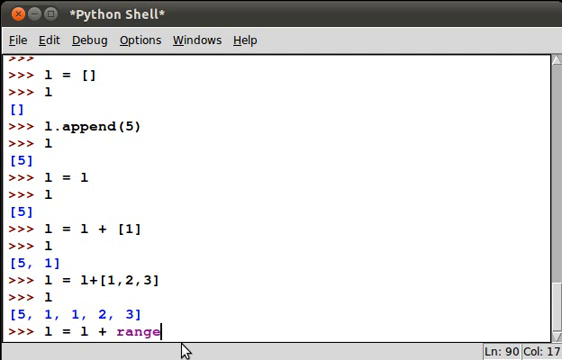
text((0,)
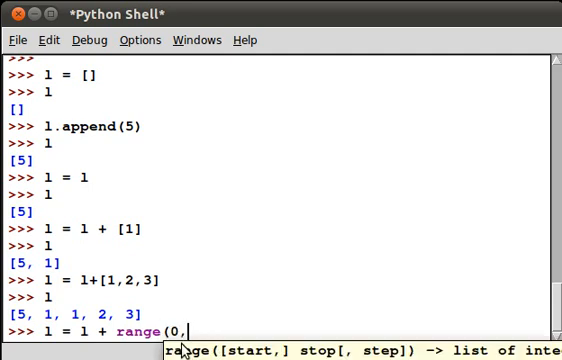
text(10))
text(l)
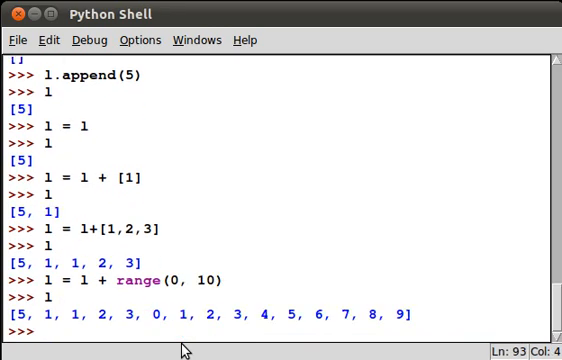
text(range(0,10)
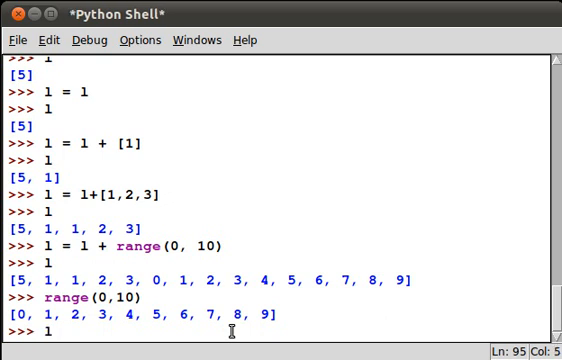
text(l = range(0,10)
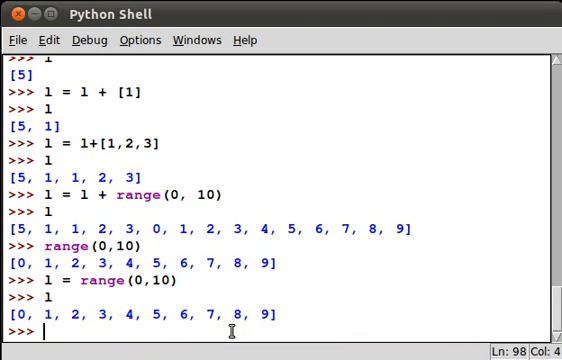
Evaluate [x*x for x in l] for squares 0–81, then start the filtered 'if x' version.
text([)
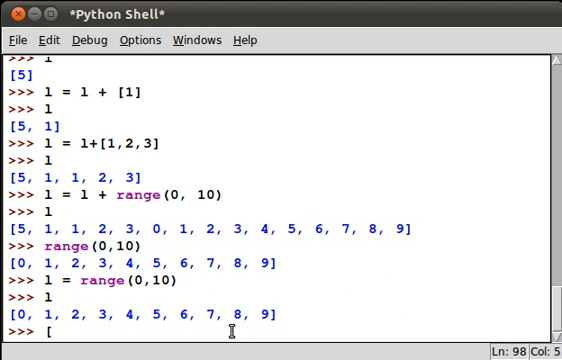
text(x*)
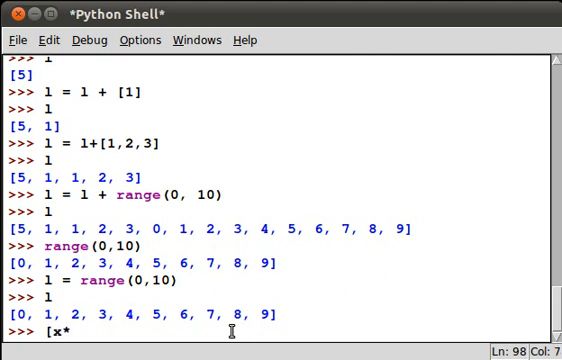
text(x for)
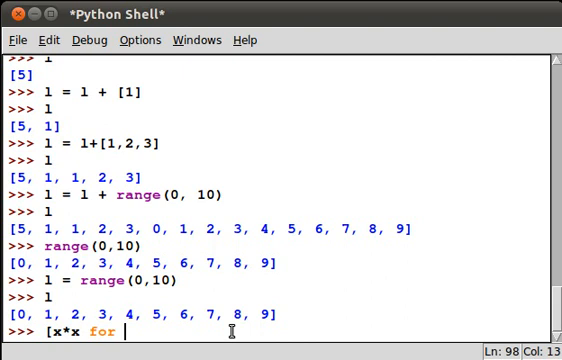
text(x in)
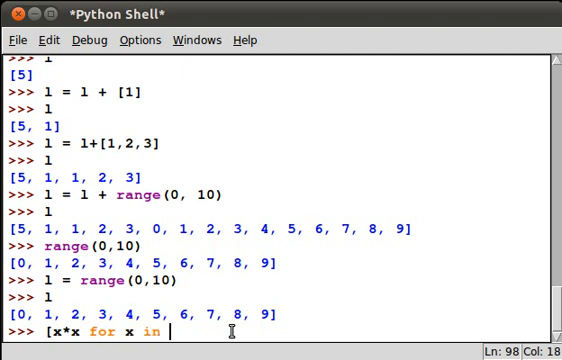
text(l)
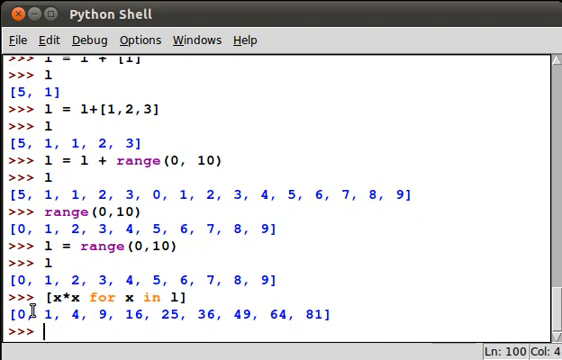
mouse_move(307, 352)
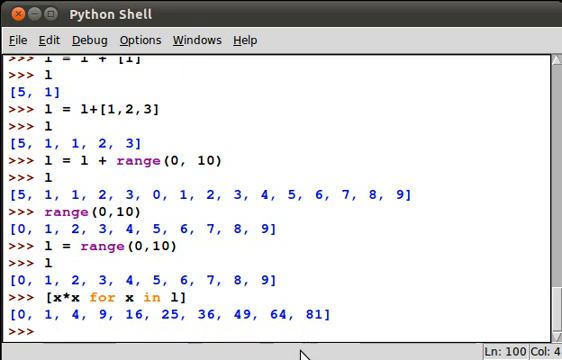
text([x*x for x in l ])
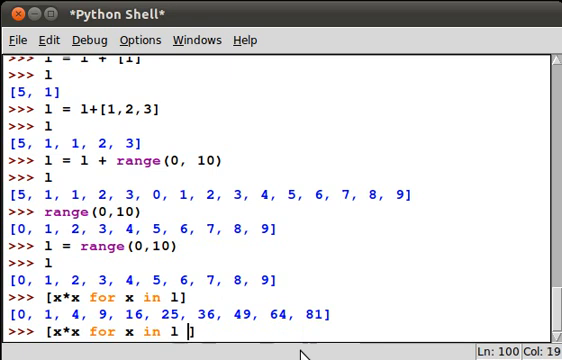
text(if x)
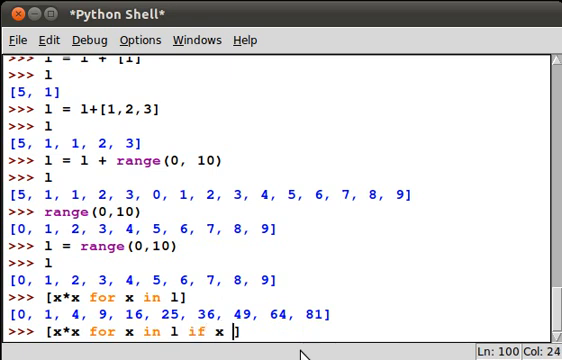